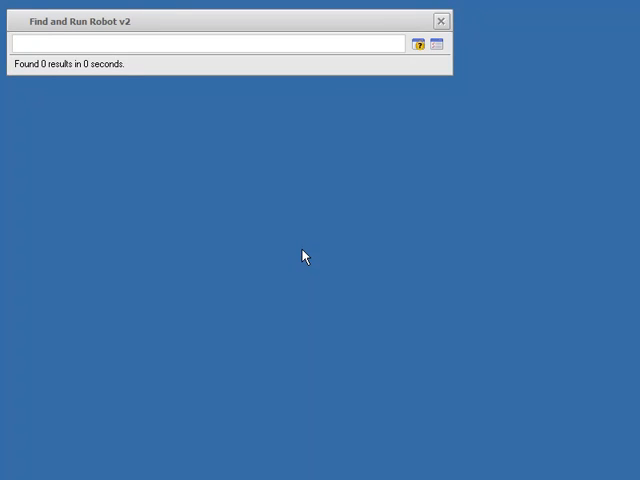
# Launch Notepad from a 'not' search, then search 'wordpad' to list WordPad first.
pyautogui.write('not')
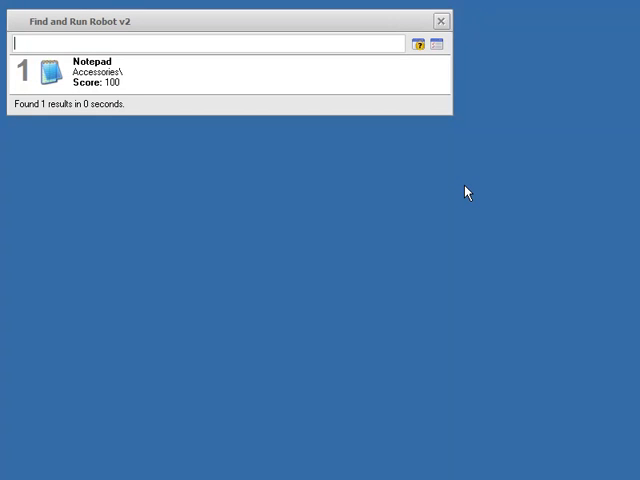
pyautogui.moveTo(157, 117)
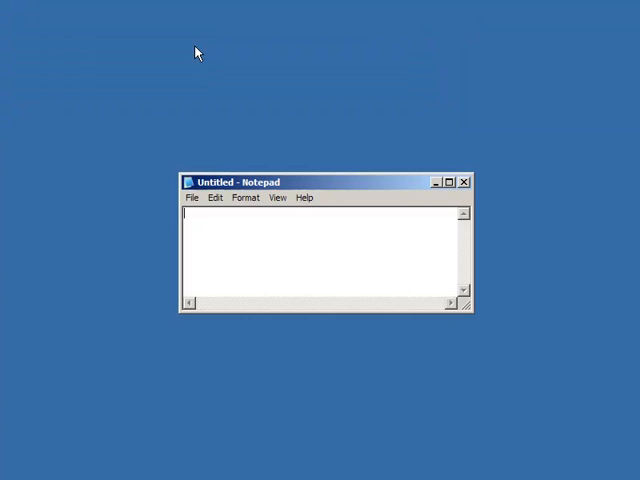
pyautogui.write('word')
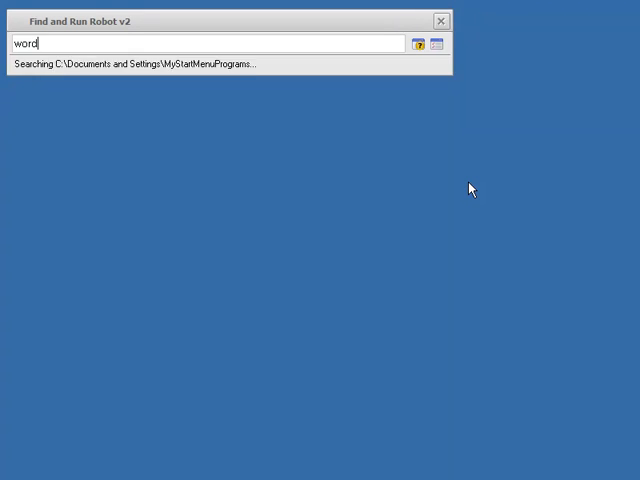
pyautogui.write('pad')
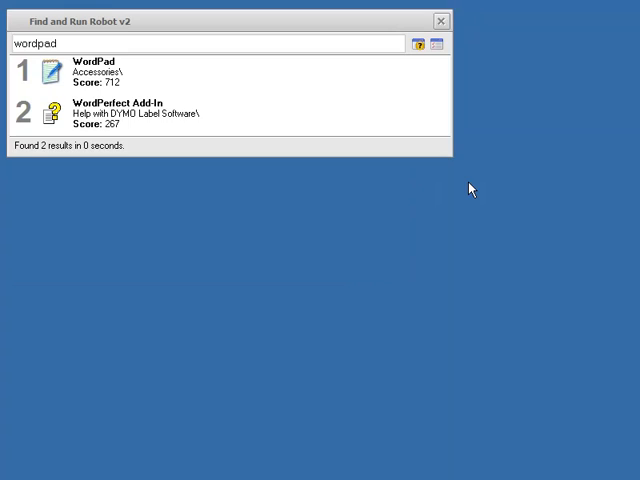
# Type 'neural bayesian reasoning.' in WordPad and select the word 'bayesian'.
pyautogui.click(90, 68)
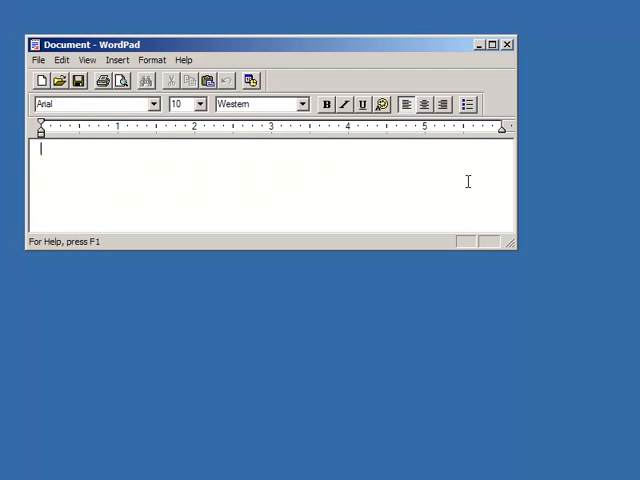
pyautogui.write('neural bayesian')
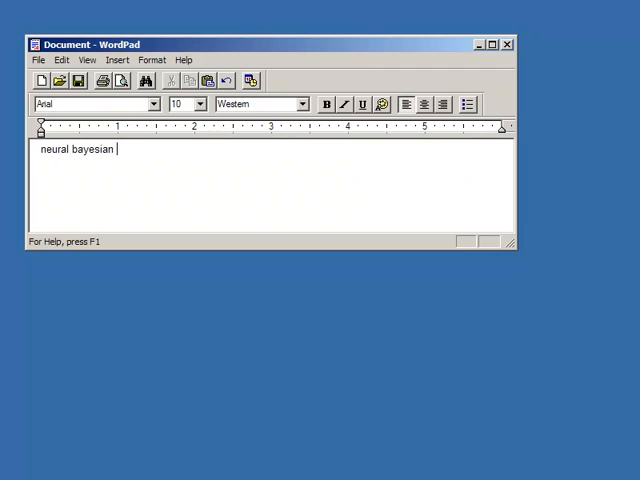
pyautogui.write('reasoning.')
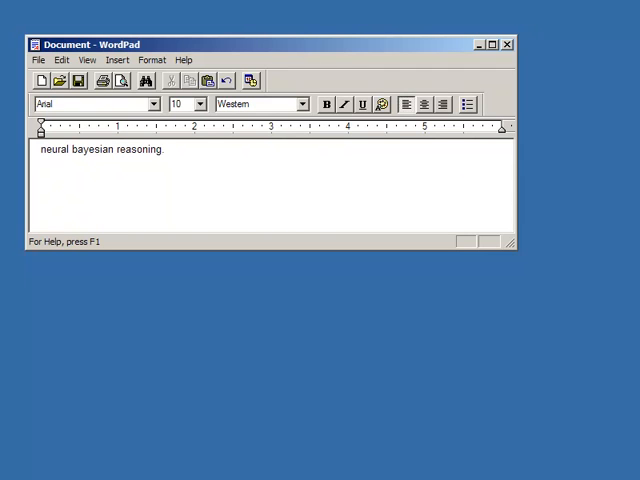
pyautogui.doubleClick(90, 150)
pyautogui.write('search bayesian')
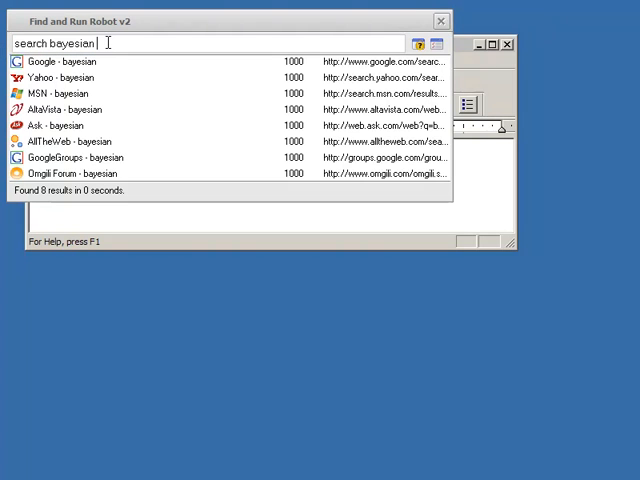
pyautogui.moveTo(147, 107)
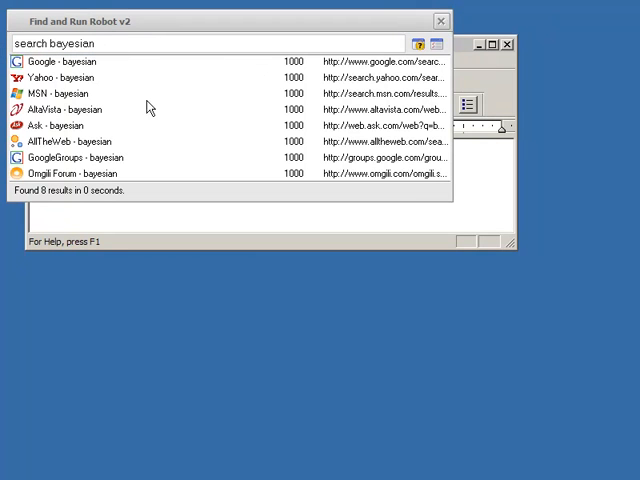
pyautogui.moveTo(110, 78)
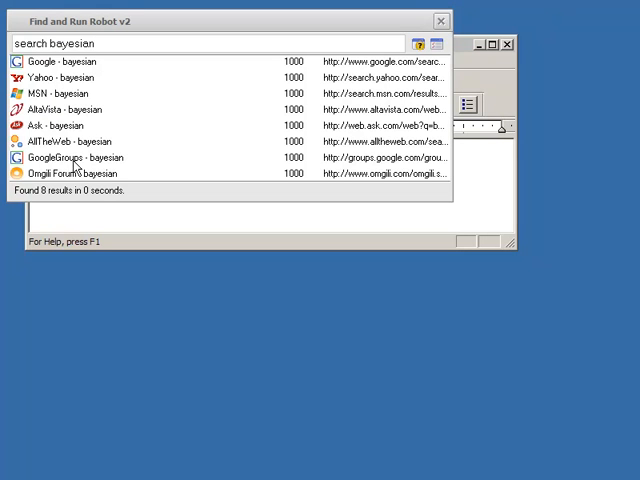
# Open the Google search results for 'bayesian' from the launcher.
pyautogui.click(80, 61)
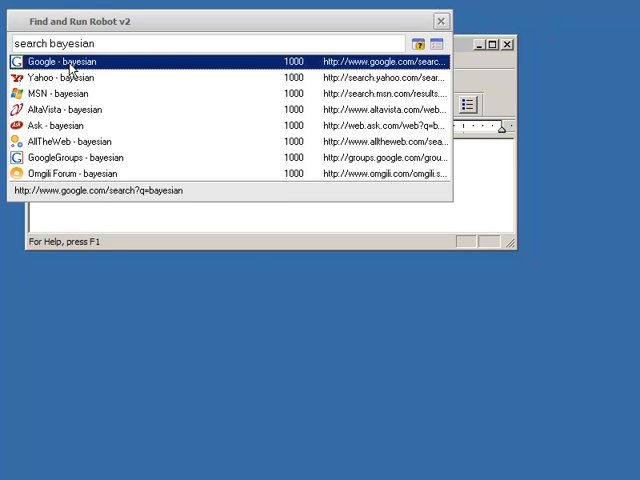
pyautogui.click(60, 61)
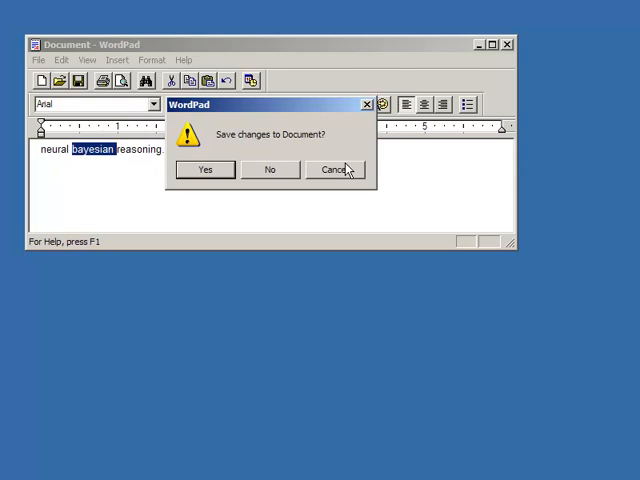
# Close WordPad without saving, view the 'ed' alias results, then search 'wordpad'.
pyautogui.click(269, 169)
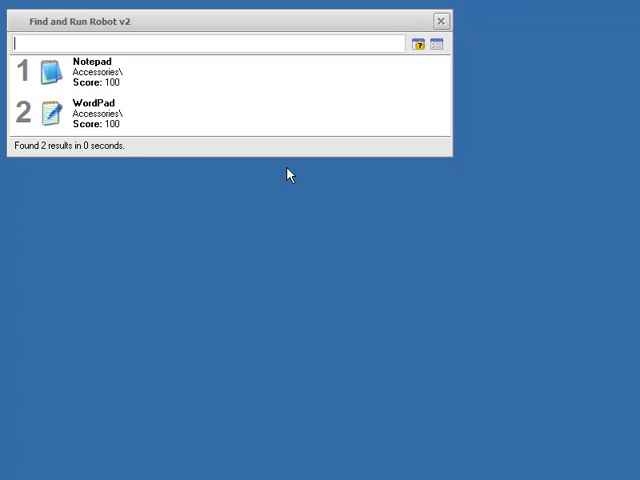
pyautogui.write('ed')
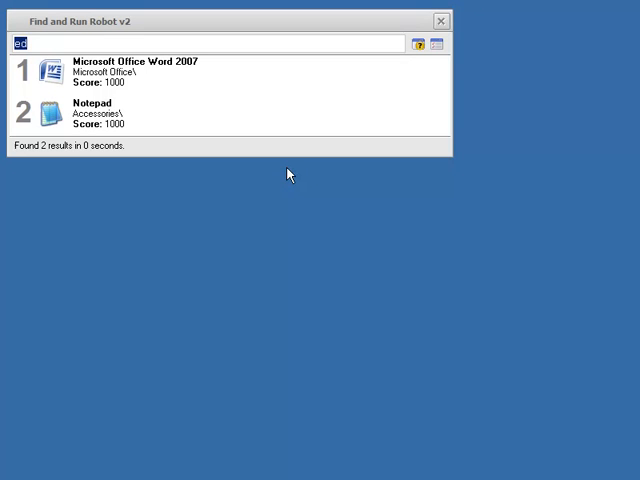
pyautogui.write('wordpad')
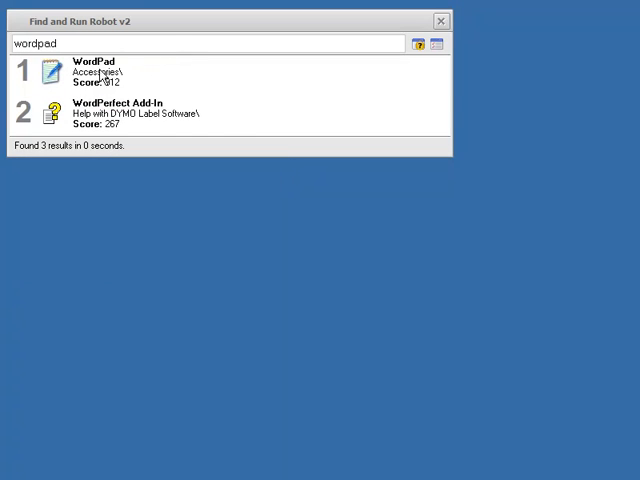
# Add the WordPad result to the 'ed' group alias and confirm the dialog.
pyautogui.rightClick(90, 70)
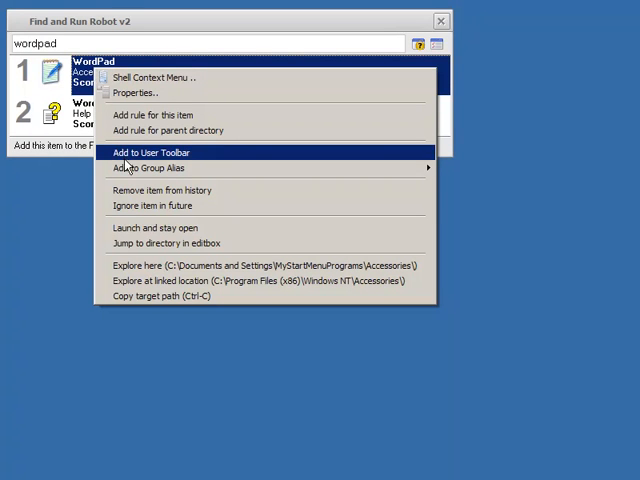
pyautogui.moveTo(155, 167)
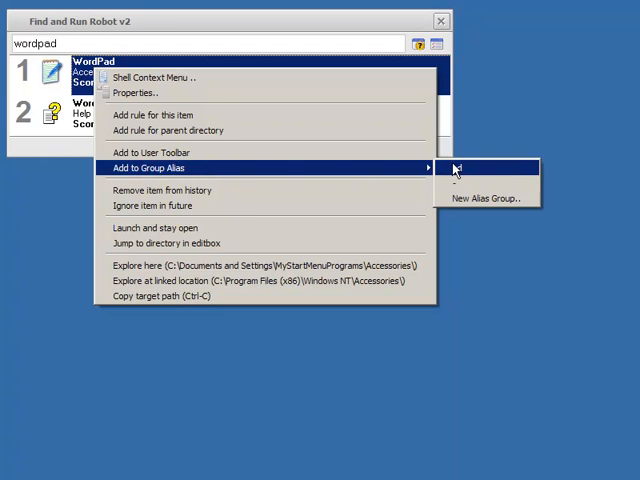
pyautogui.click(487, 198)
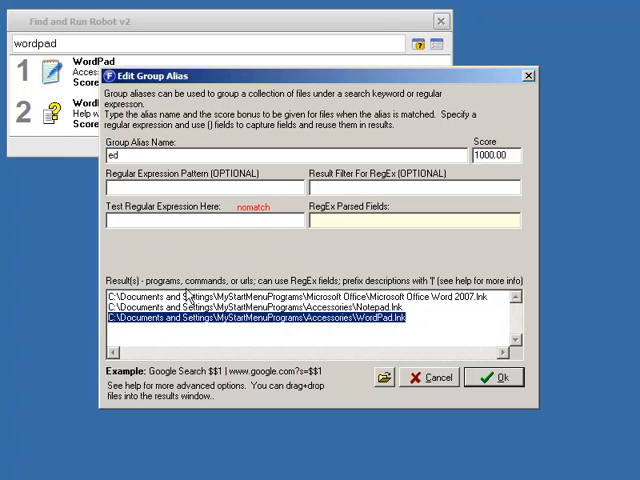
pyautogui.click(493, 377)
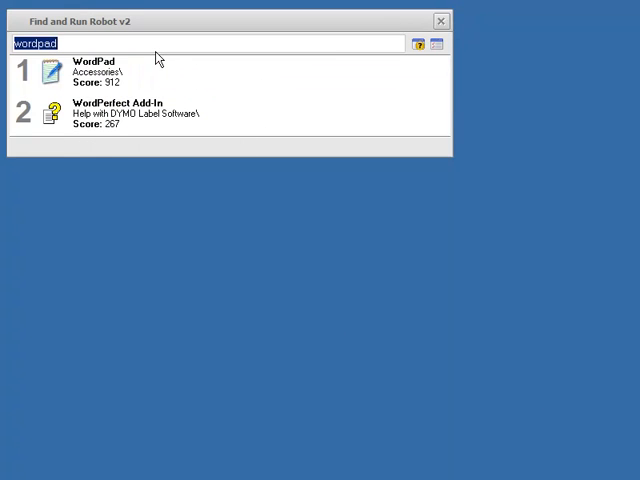
# Search 'ed' to confirm the alias now includes WordPad.
pyautogui.write('ed')
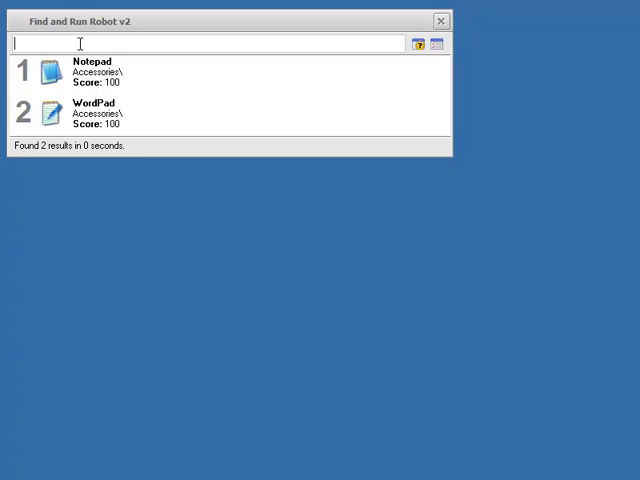
# Search 'edith frost +music' and open the EdithFrost music folder.
pyautogui.write('edith')
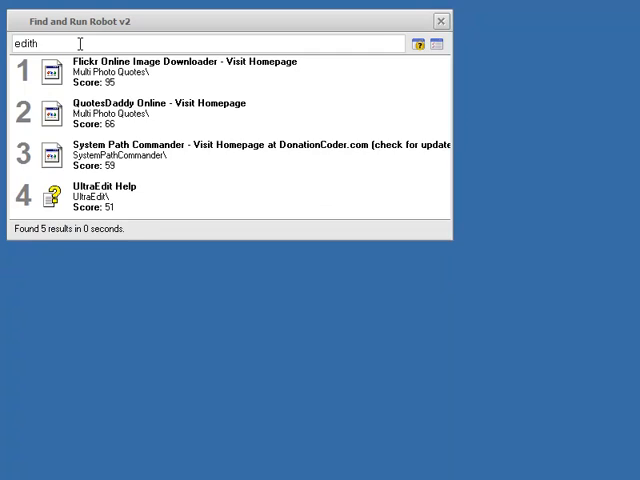
pyautogui.write('frost')
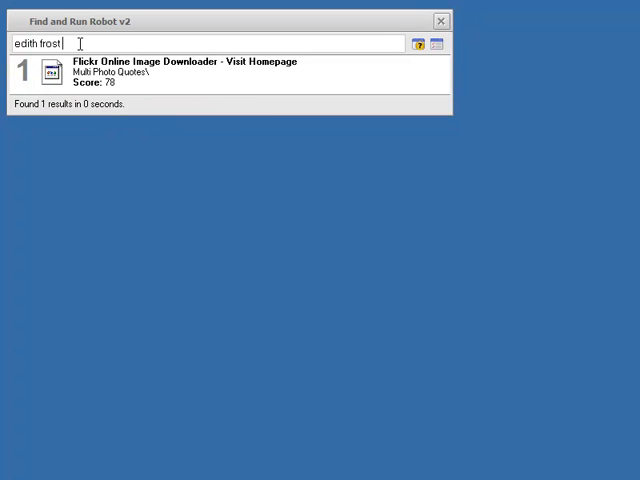
pyautogui.write('+m')
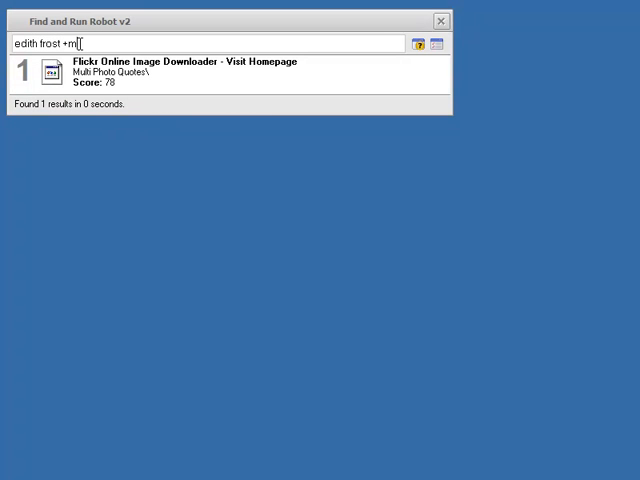
pyautogui.write('ic')
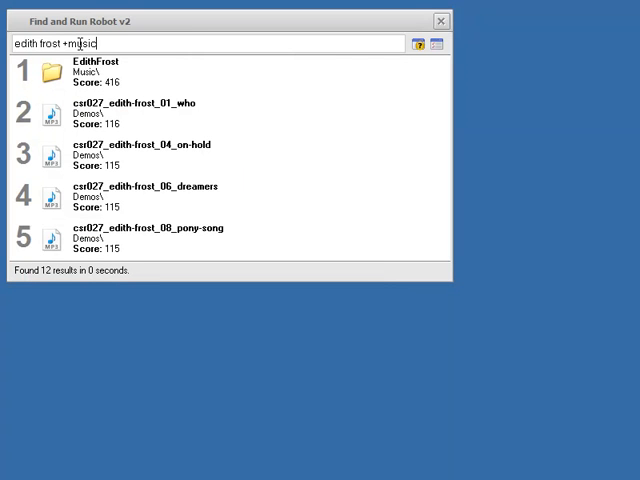
pyautogui.doubleClick(88, 45)
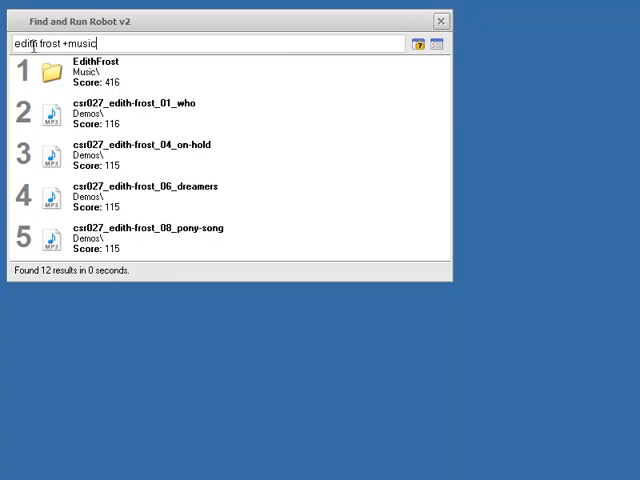
pyautogui.moveTo(183, 112)
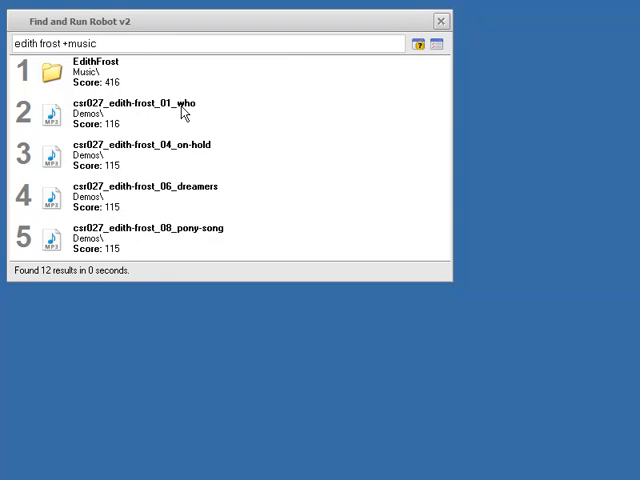
pyautogui.moveTo(170, 208)
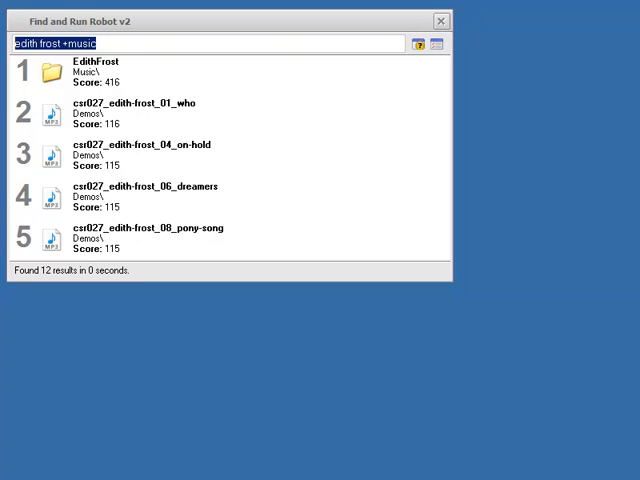
# Browse C:\WINDOWS by path to list its six .scr screensaver files.
pyautogui.write('c:\\wo')
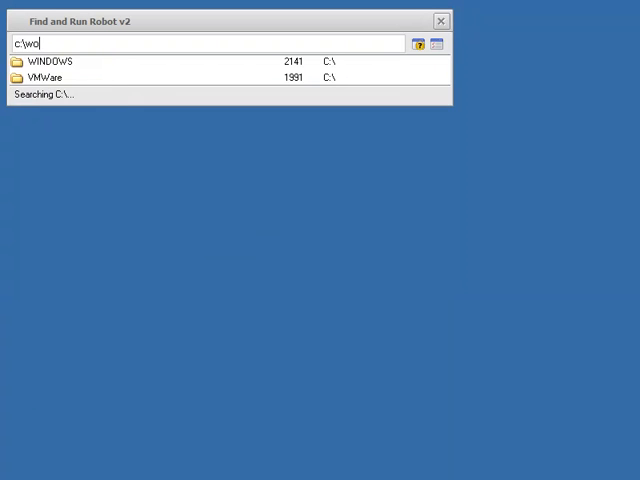
pyautogui.write('indows\\ .scr')
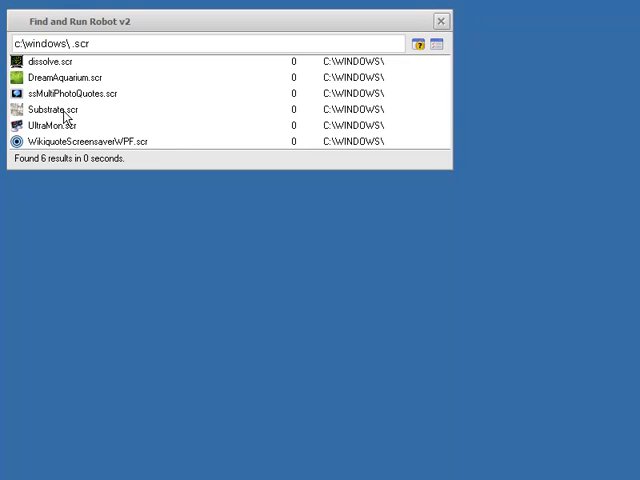
# Show the Windows file actions for Substrate.scr.
pyautogui.rightClick(60, 109)
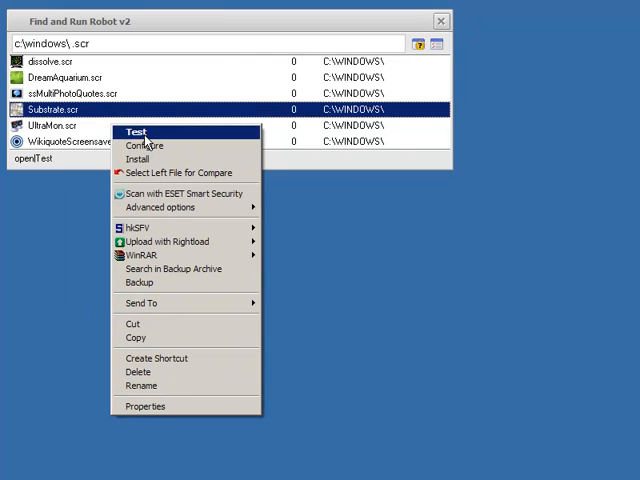
pyautogui.moveTo(155, 207)
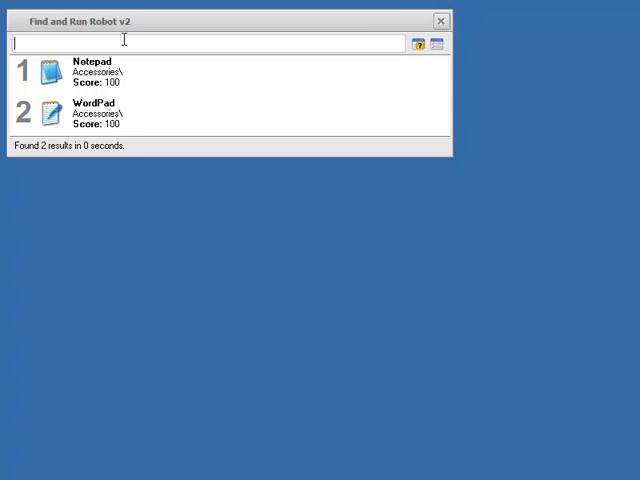
pyautogui.write('gt')
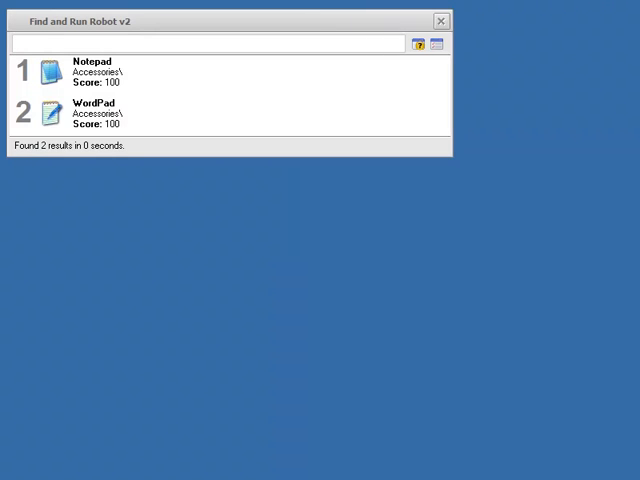
# In the FCalc plugin, compute 50+50 = 100, then multiply by 100 for 10000.
pyautogui.write('fc')
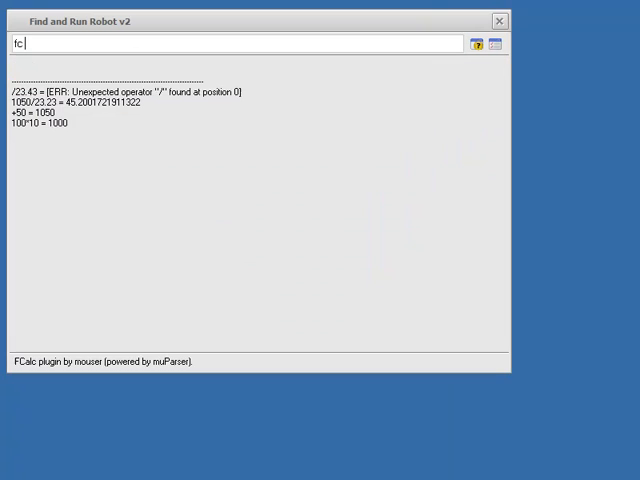
pyautogui.write('50')
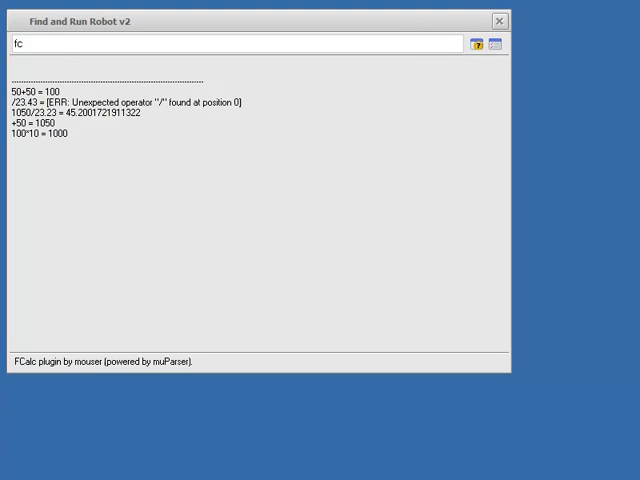
pyautogui.press('Return')
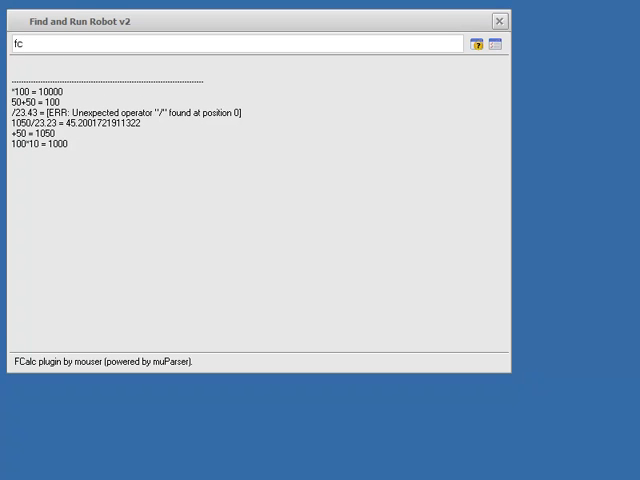
pyautogui.write('232/')
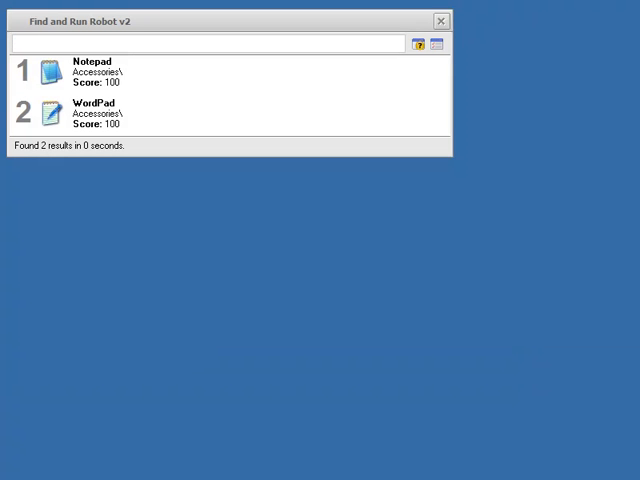
# Search 'imdb 16 candles' and open the Sixteen Candles (1984) IMDb page.
pyautogui.write('imdb')
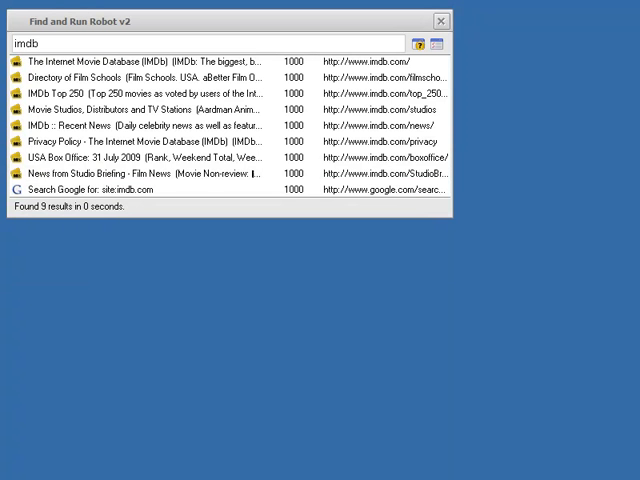
pyautogui.write('16 can')
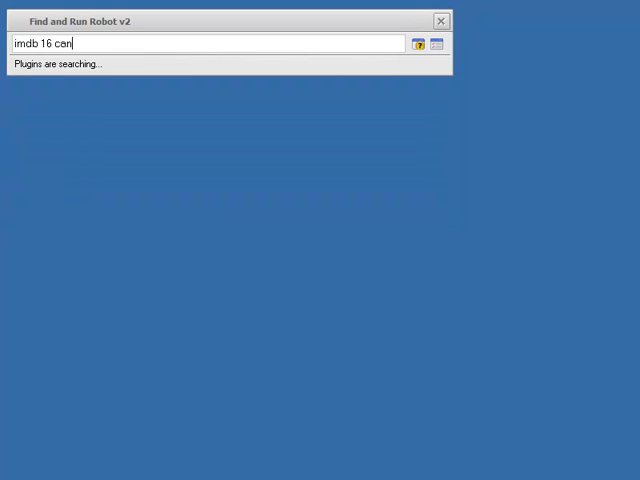
pyautogui.write('dles')
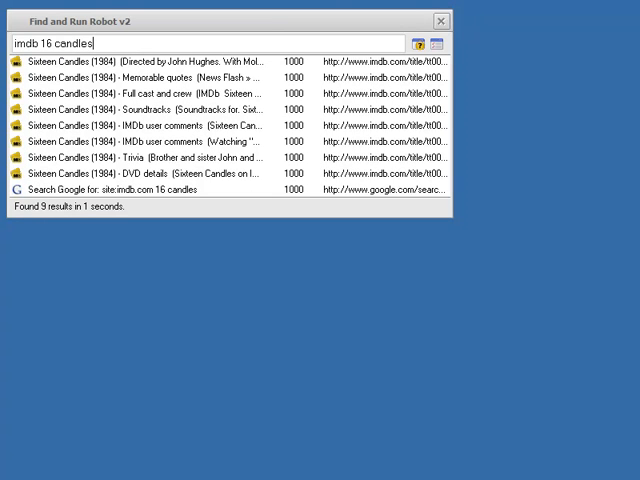
pyautogui.click(150, 62)
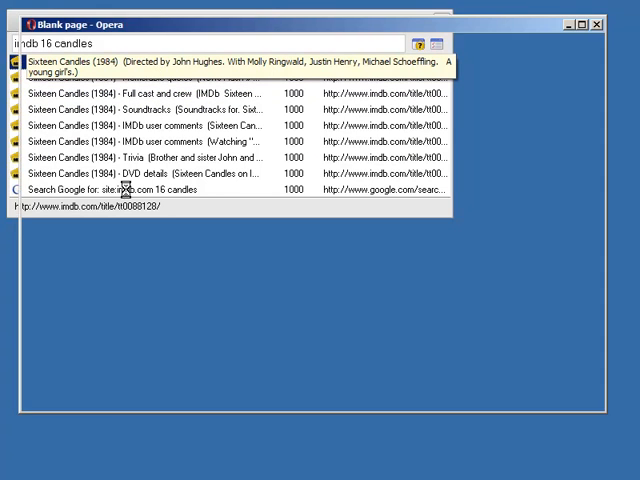
# Close the Opera browser window to return to Find and Run Robot.
pyautogui.click(240, 61)
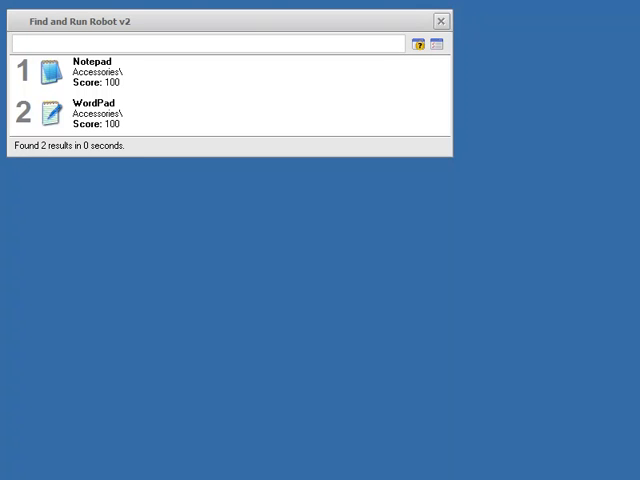
# Enter 'hnote /a wash the dishes' to save a hamNotes reminder.
pyautogui.write('hnote /a w')
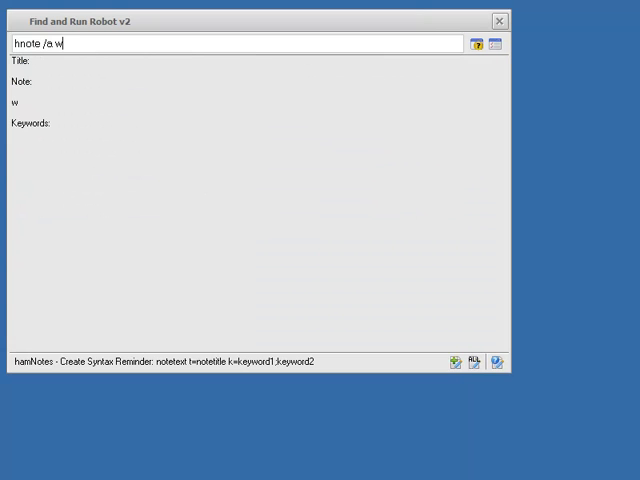
pyautogui.write('ash the d')
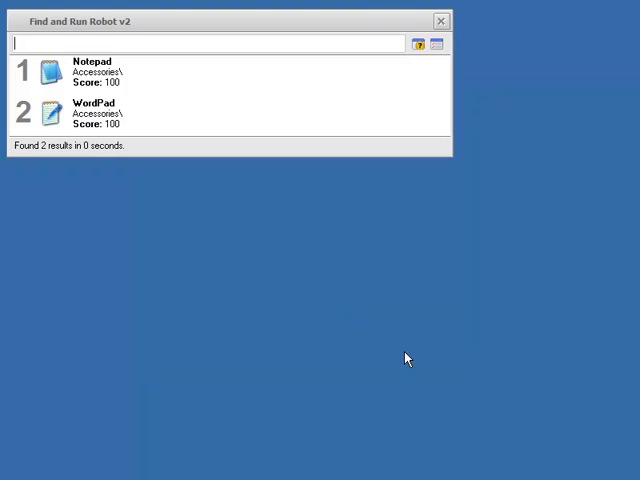
# Search 'hnote dishes' to find the saved 'wash the dishes' note.
pyautogui.write('hnote dishes')
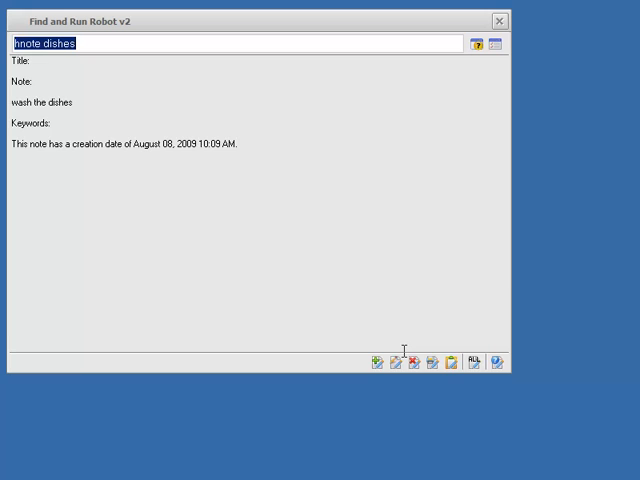
# Replace the query with 'df' to bring up the Definr definition prompt.
pyautogui.write('def')
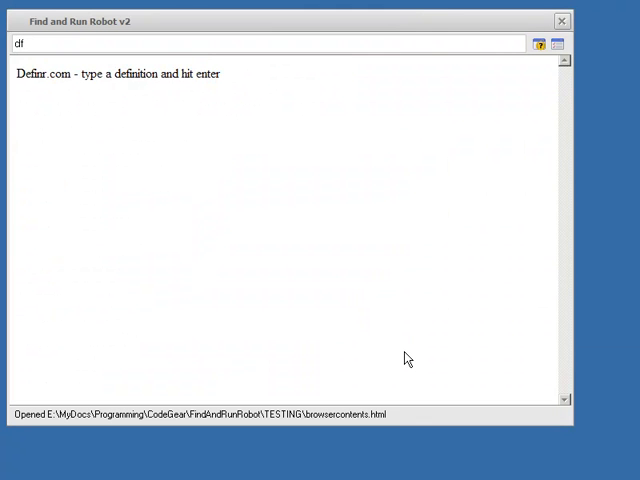
# Look up 'df neural' and load its full definr.com results page.
pyautogui.write('neural')
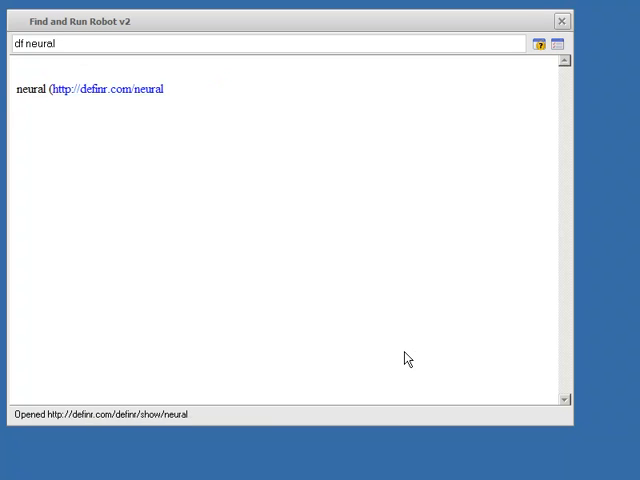
pyautogui.click(87, 89)
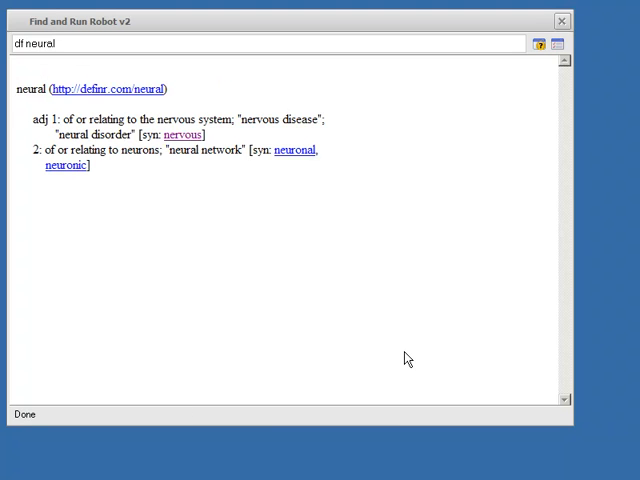
pyautogui.moveTo(235, 200)
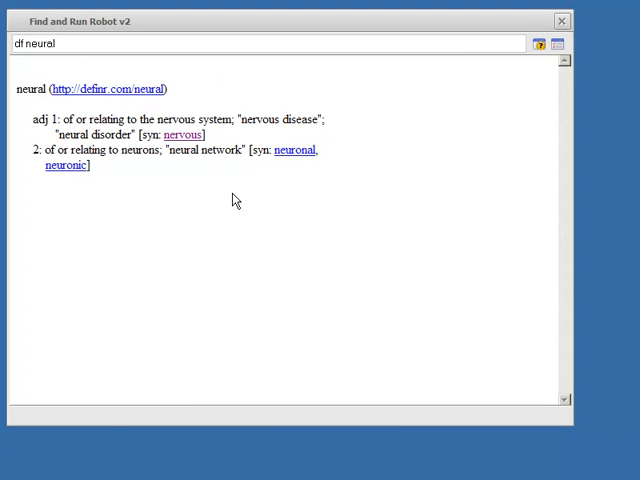
pyautogui.click(112, 89)
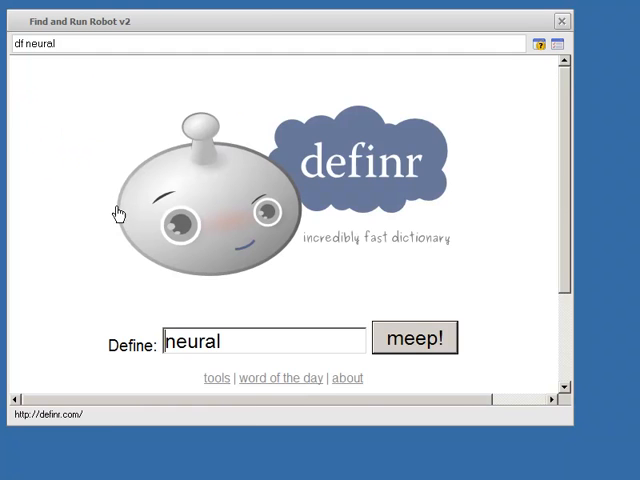
pyautogui.click(414, 339)
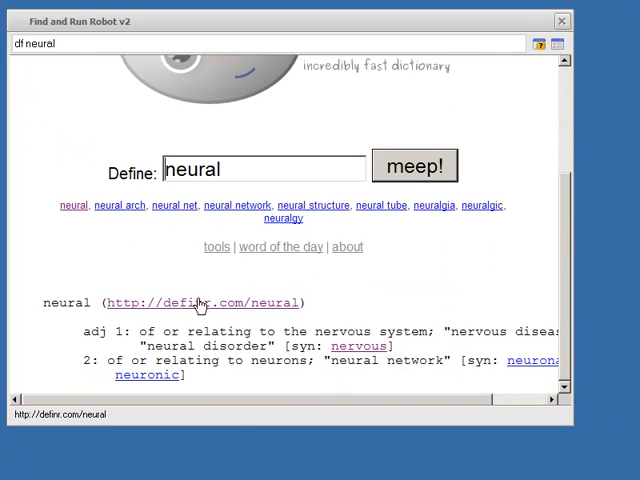